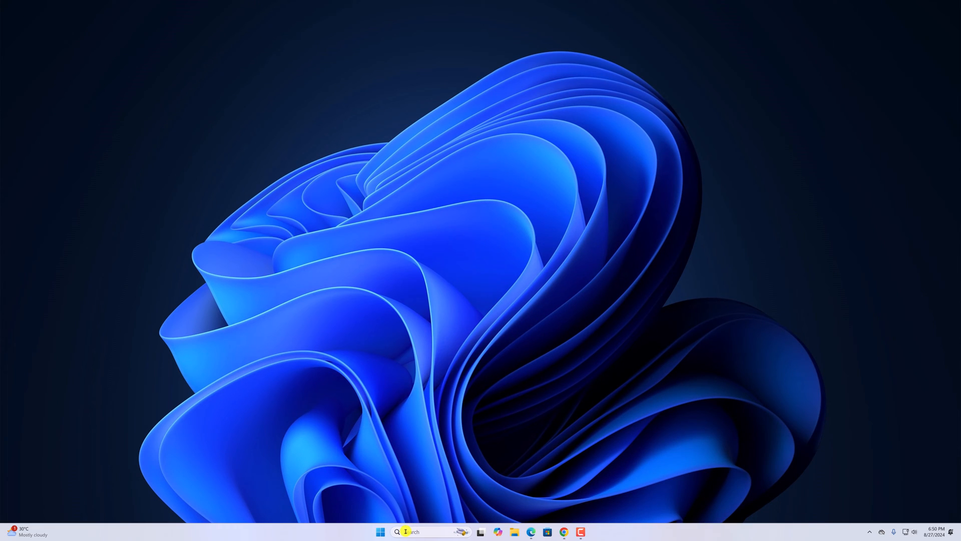
- Open Device Manager from taskbar Search, then close it again
left_click(417, 531)
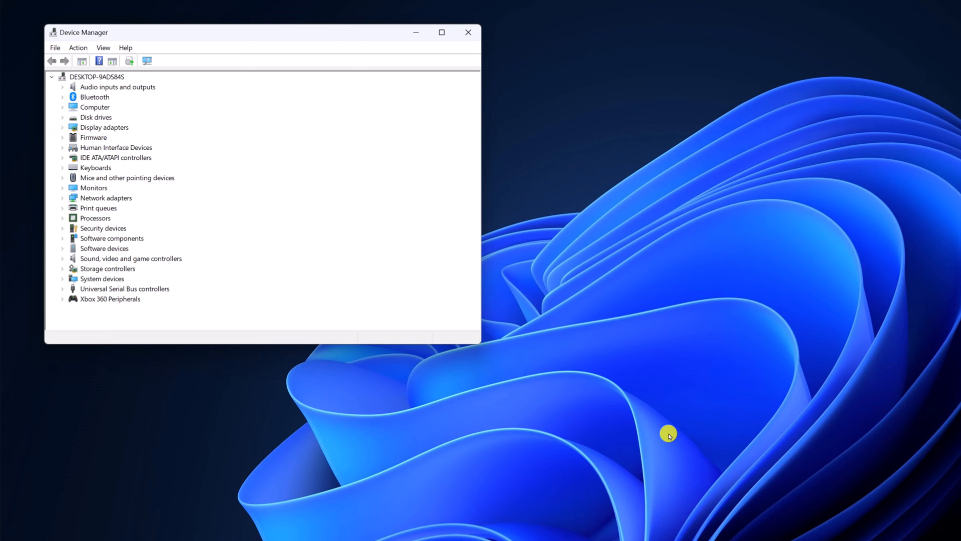
left_click(469, 32)
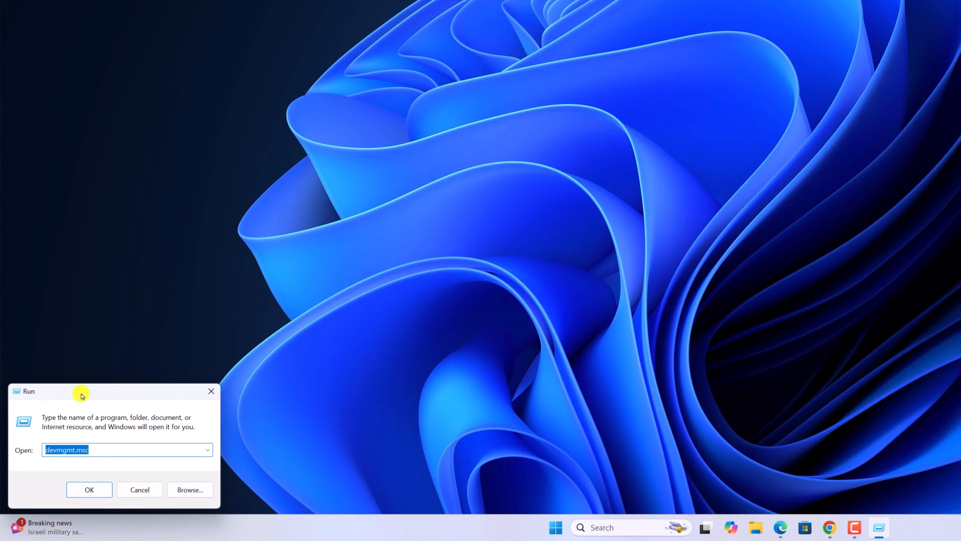
- Run devmgmt.msc from the Run dialog to reopen Device Manager
left_click_drag(81, 392, 280, 313)
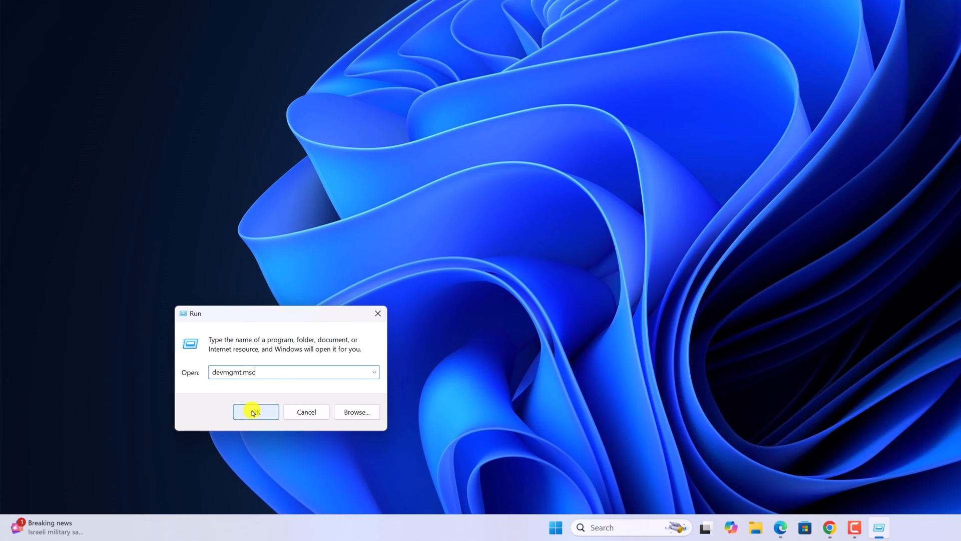
left_click(255, 412)
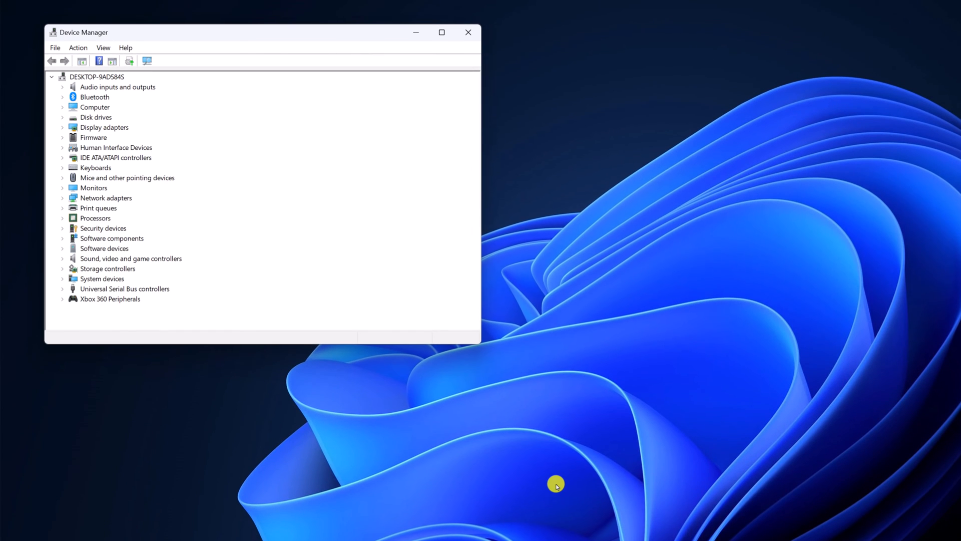
mouse_move(466, 129)
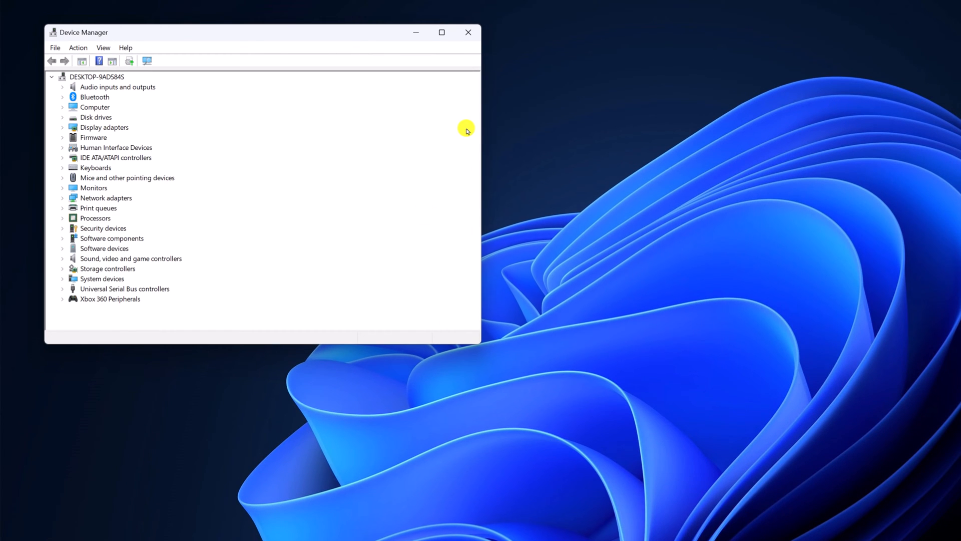
mouse_move(465, 33)
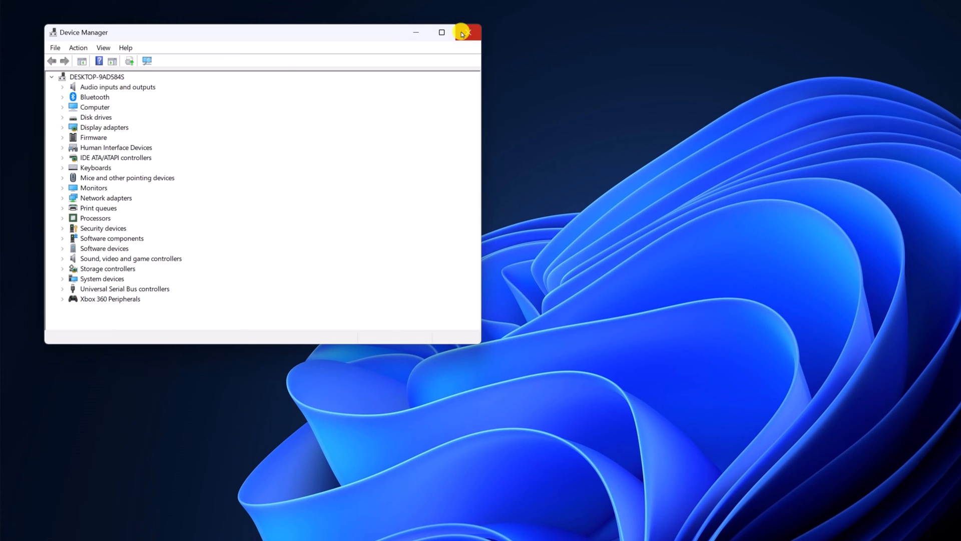
- Close Device Manager and open Task Manager's Run new task dialog from the Start right-click menu
left_click(466, 31)
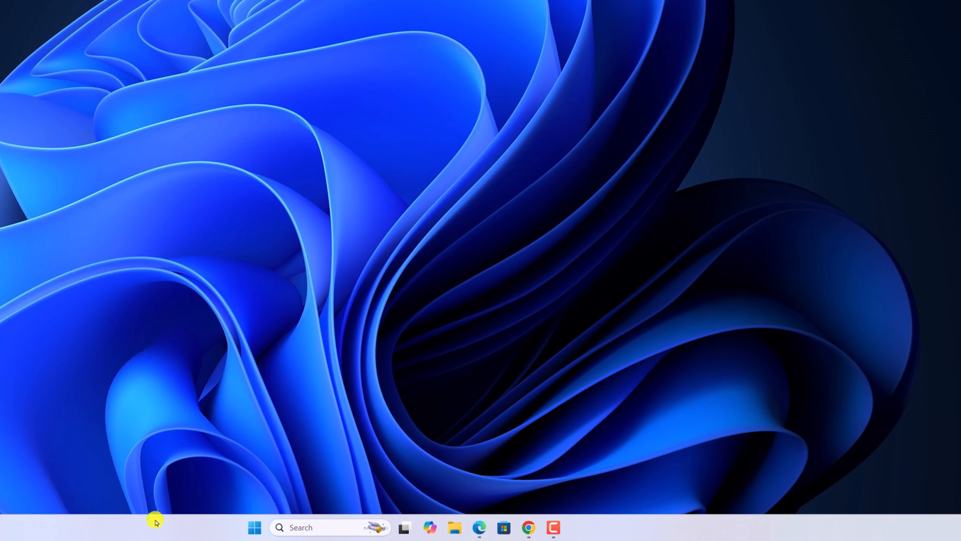
right_click(254, 527)
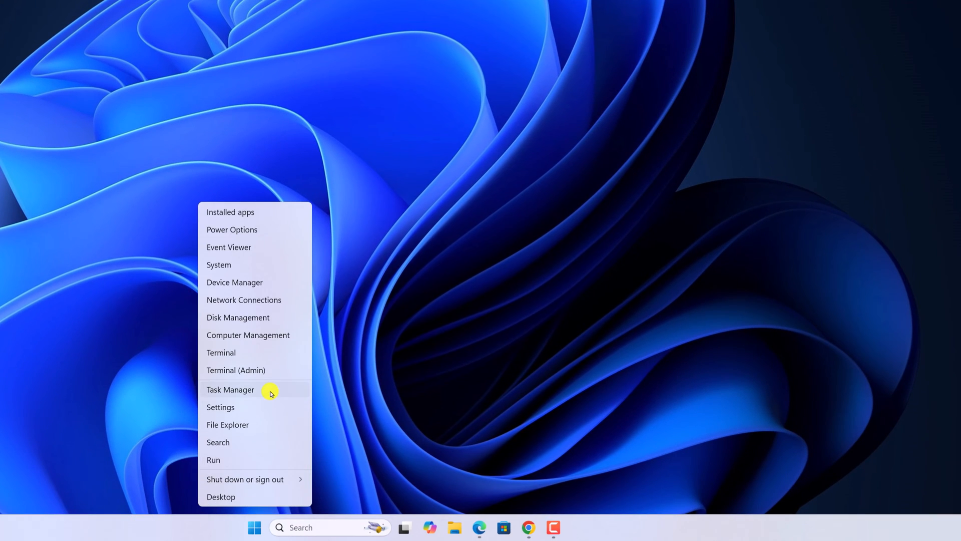
left_click(230, 389)
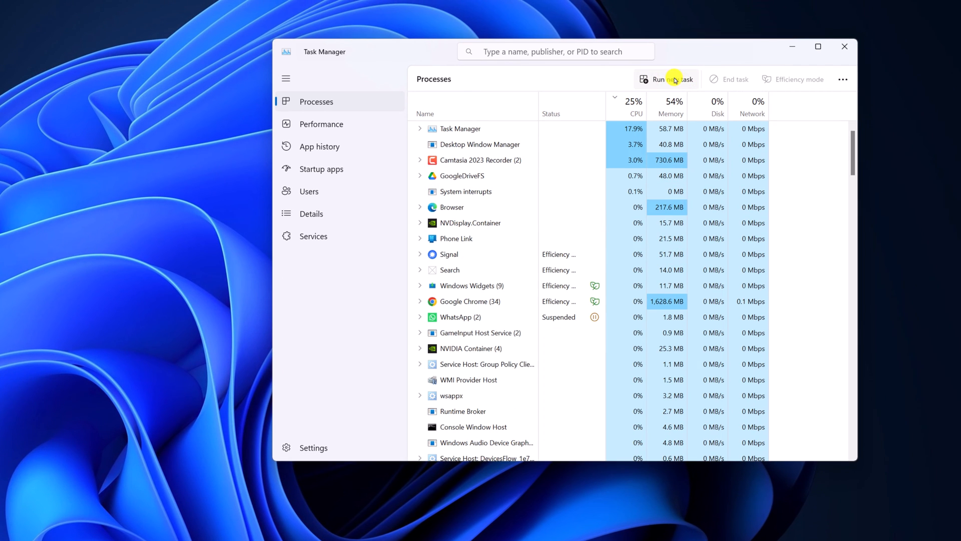
left_click(667, 79)
type("devmgmt.msc")
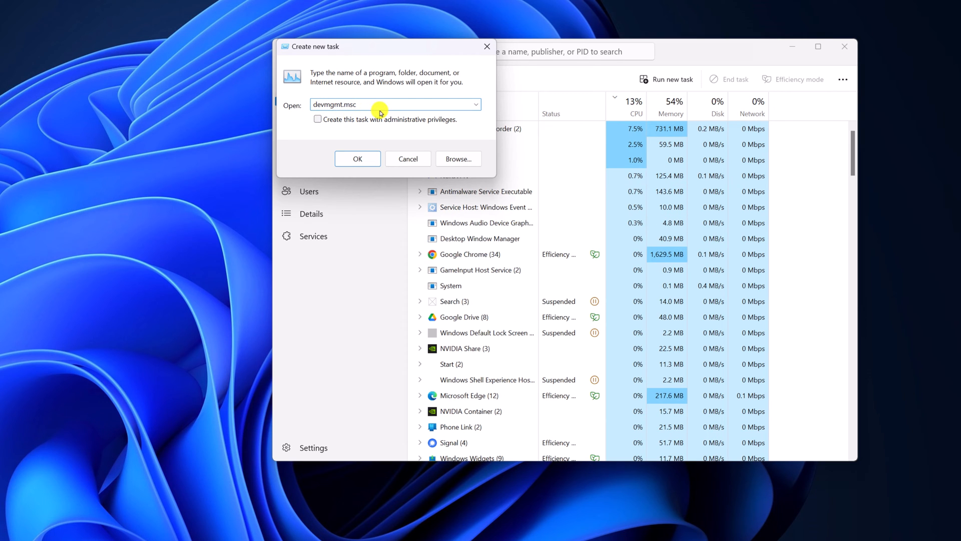
- Launch devmgmt.msc with administrative privileges as a new task, then close it
left_click(318, 118)
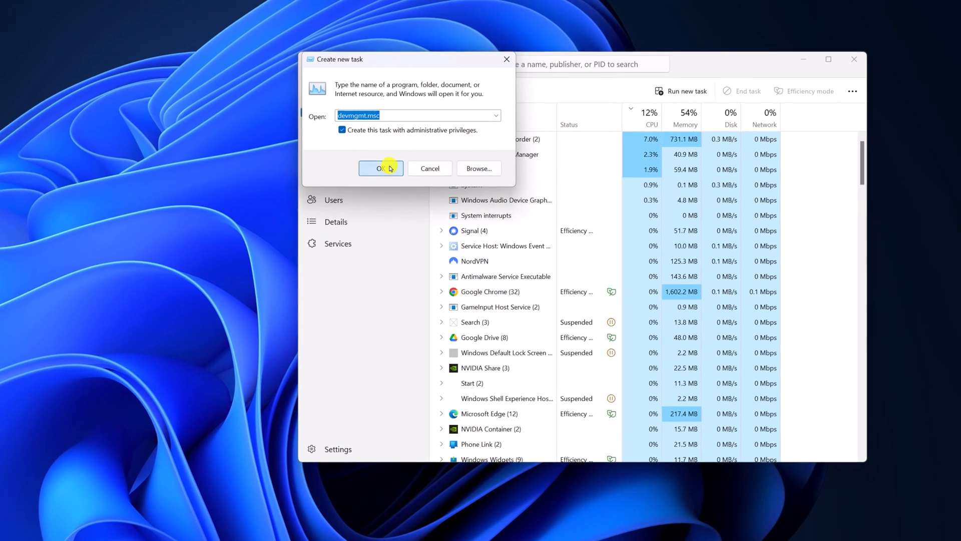
left_click(379, 168)
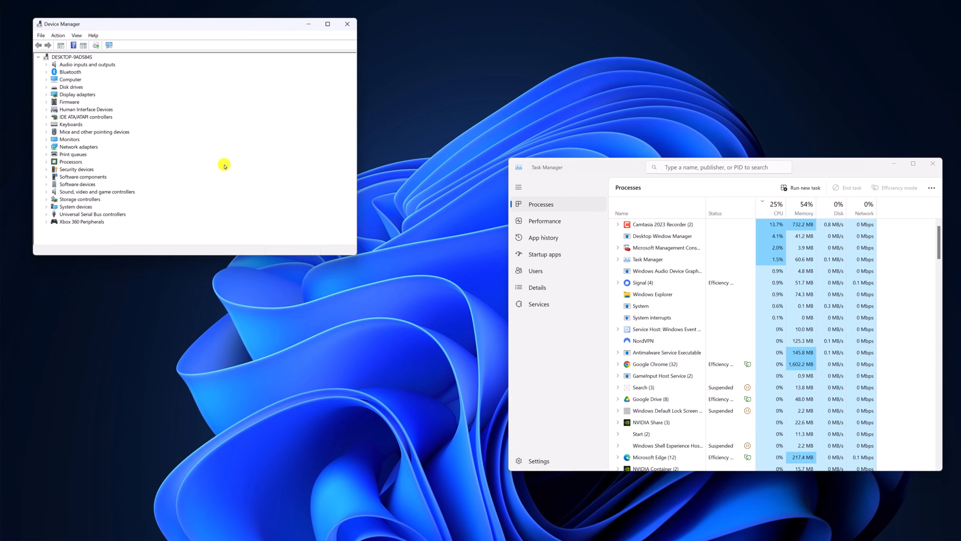
left_click(347, 24)
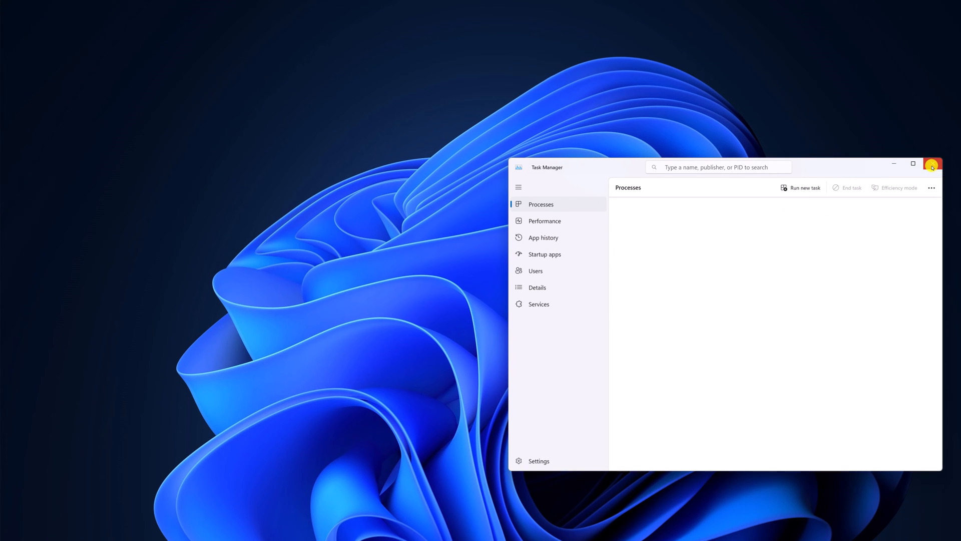
left_click(935, 164)
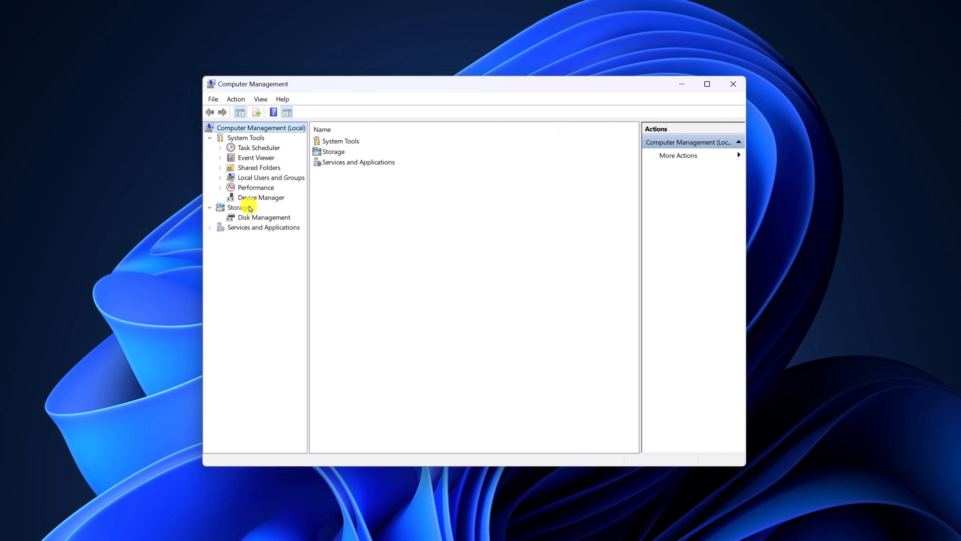
left_click(260, 197)
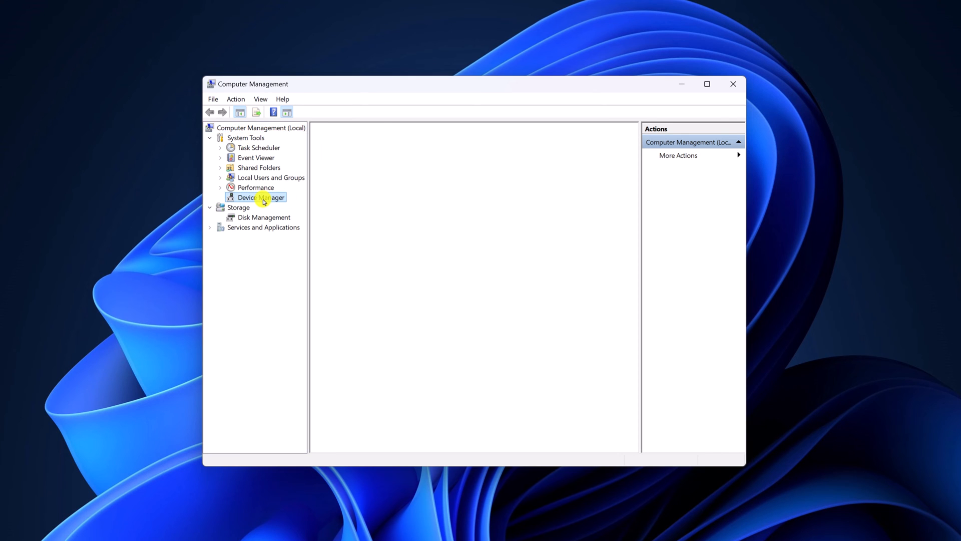
left_click(259, 197)
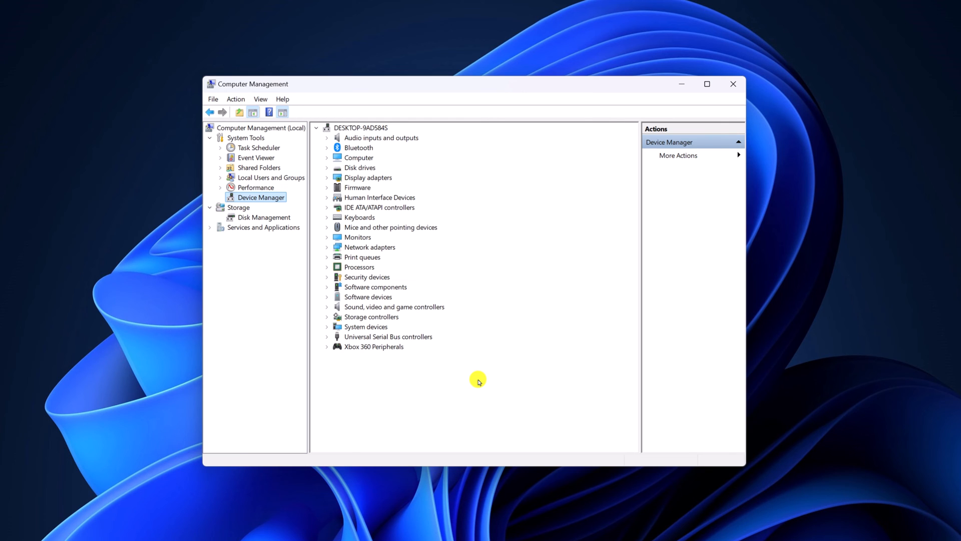
mouse_move(774, 111)
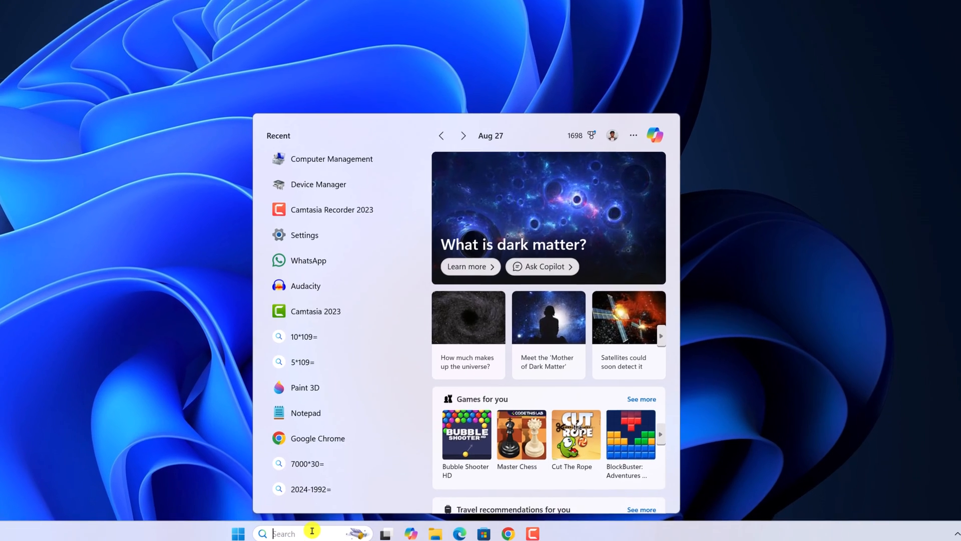
- Search 'cmd' and start Command Prompt as administrator
type("cmd")
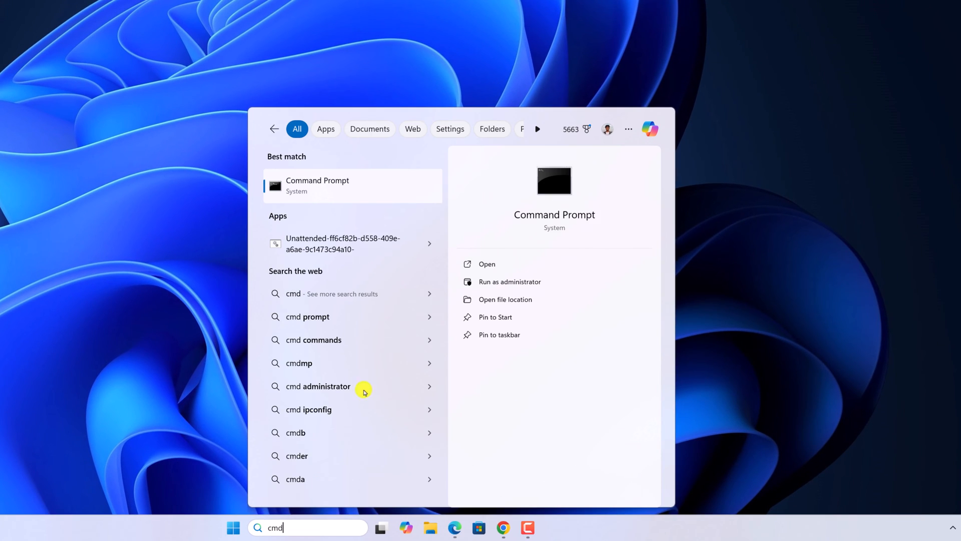
mouse_move(524, 284)
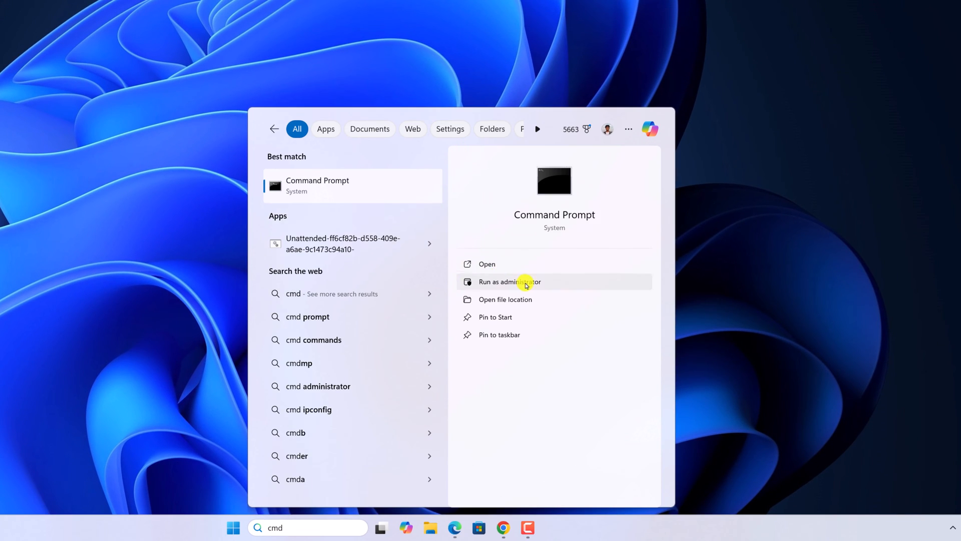
left_click(525, 282)
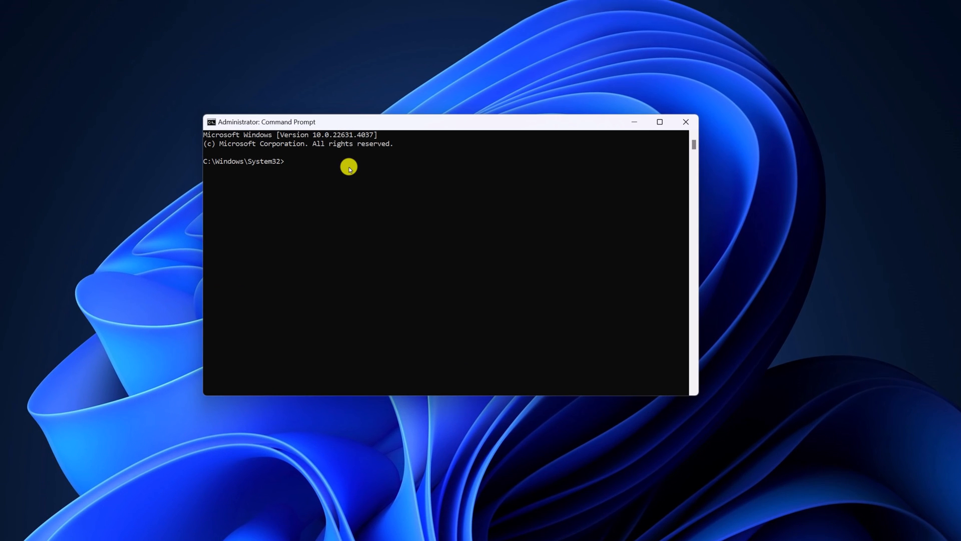
- Run sfc /scannow and let the scan finish with no integrity violations
type("sfc")
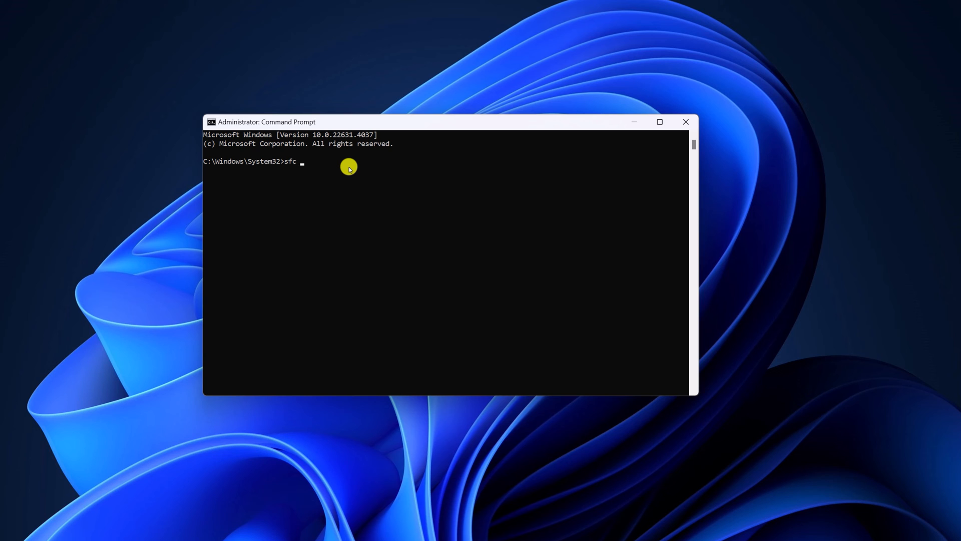
type("/sca")
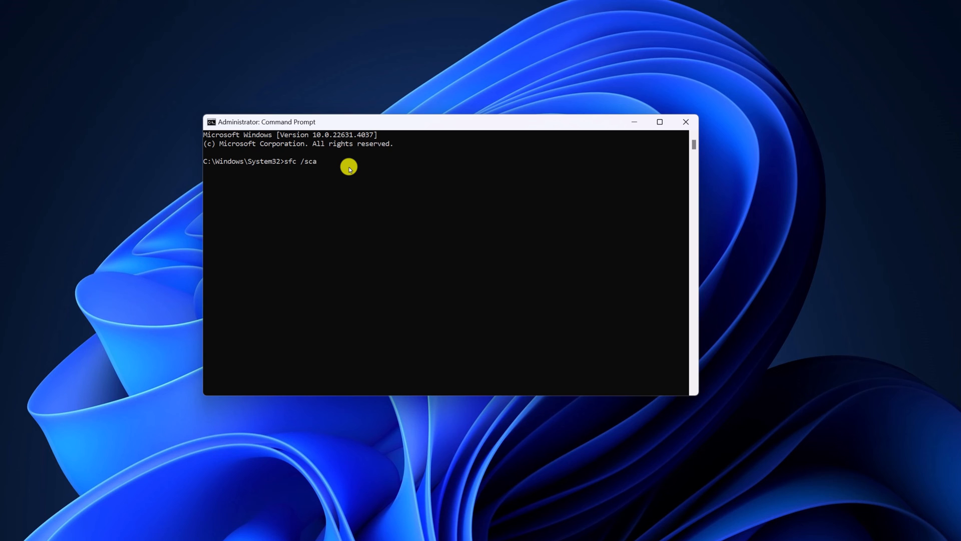
type("nnow")
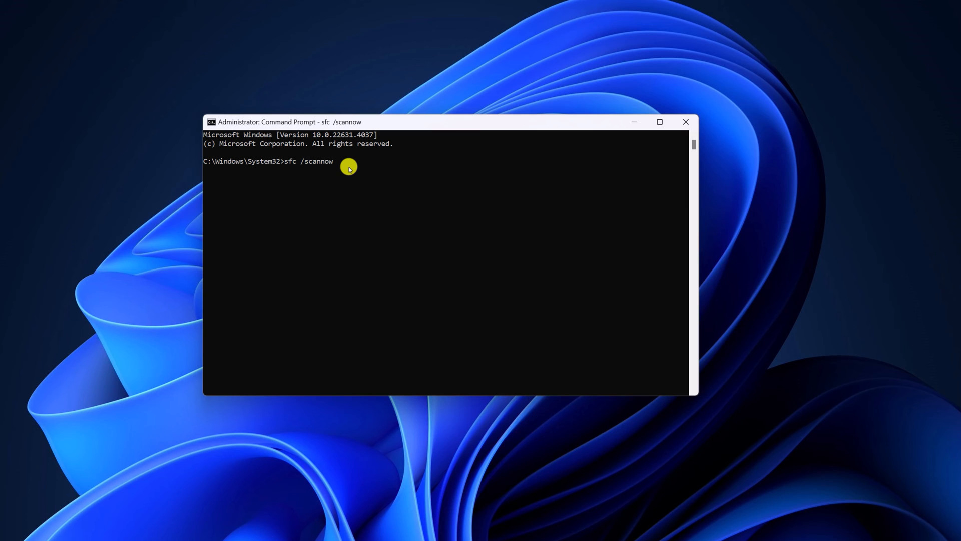
key("Enter")
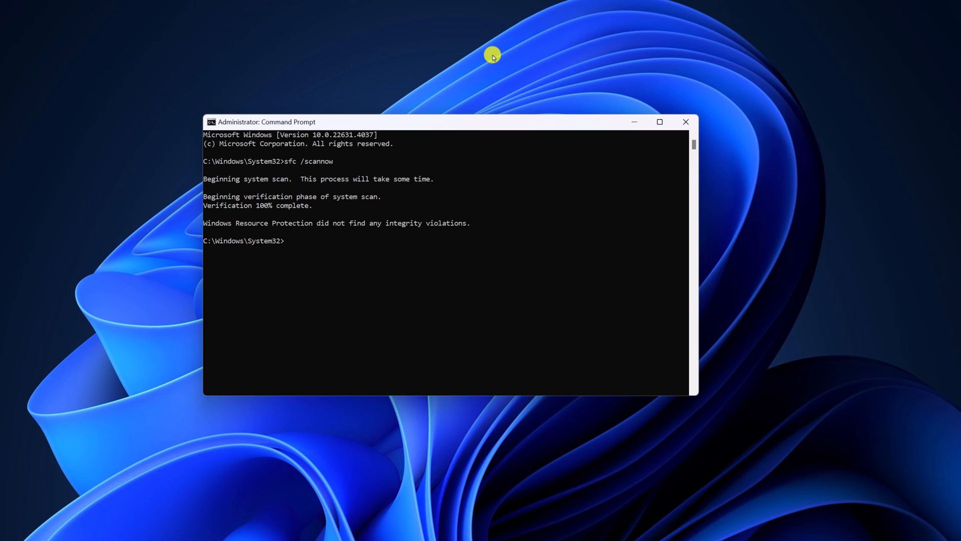
- Run DISM /Online /Cleanup-Image /RestoreHealth to success, then close Command Prompt
type("DISM /Online /Cleanup-Image /RestoreHealth")
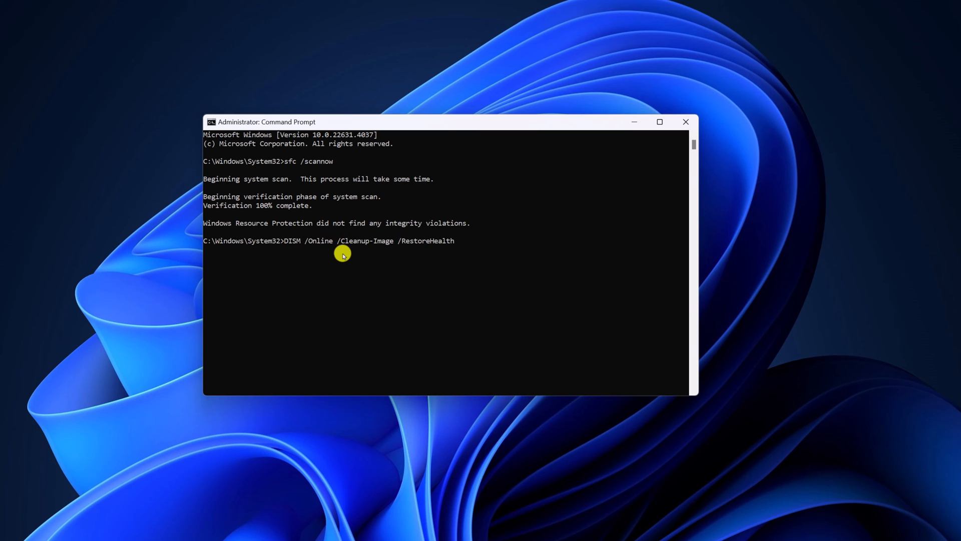
mouse_move(292, 240)
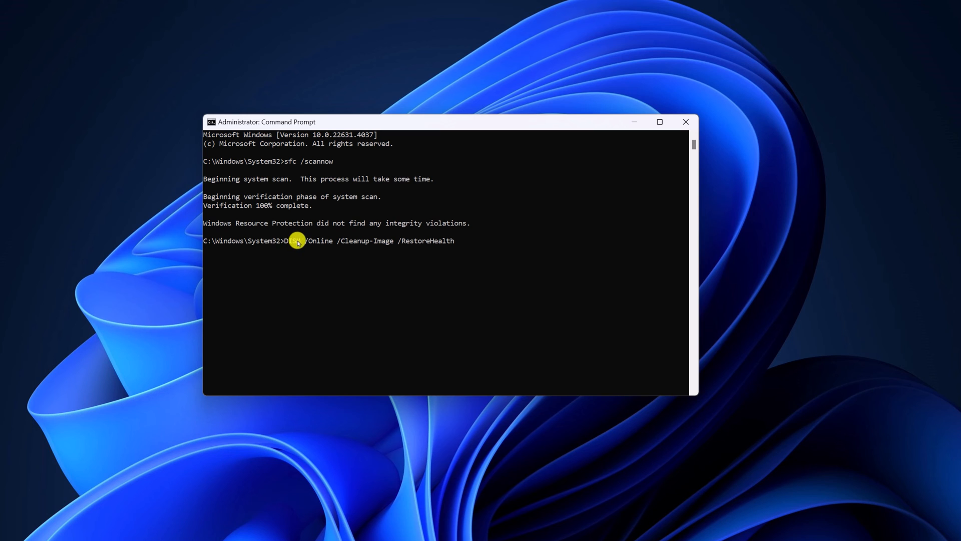
mouse_move(419, 247)
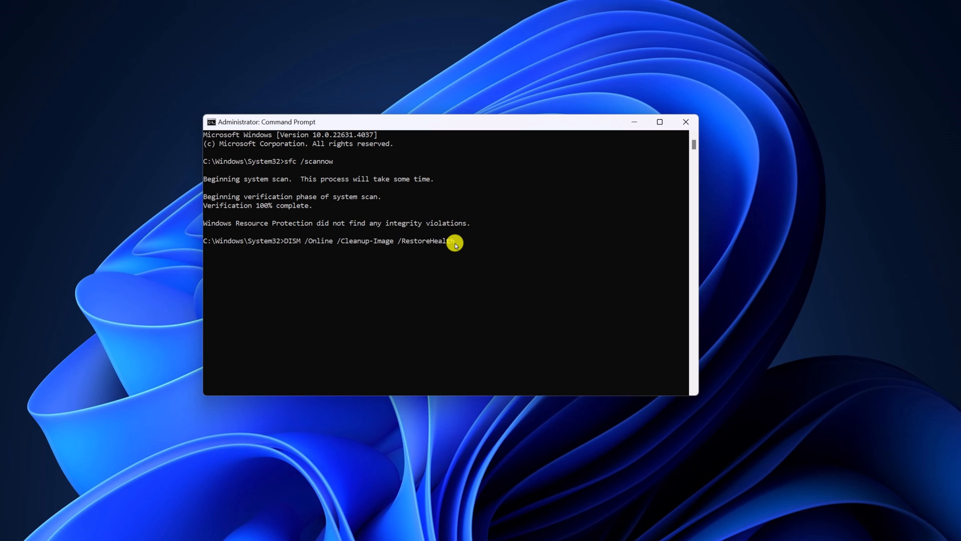
key("Enter")
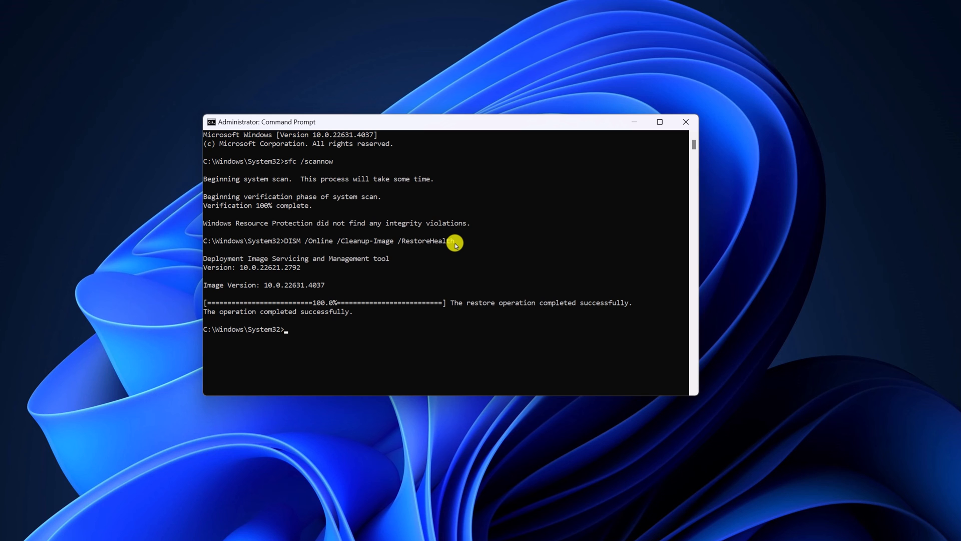
mouse_move(682, 122)
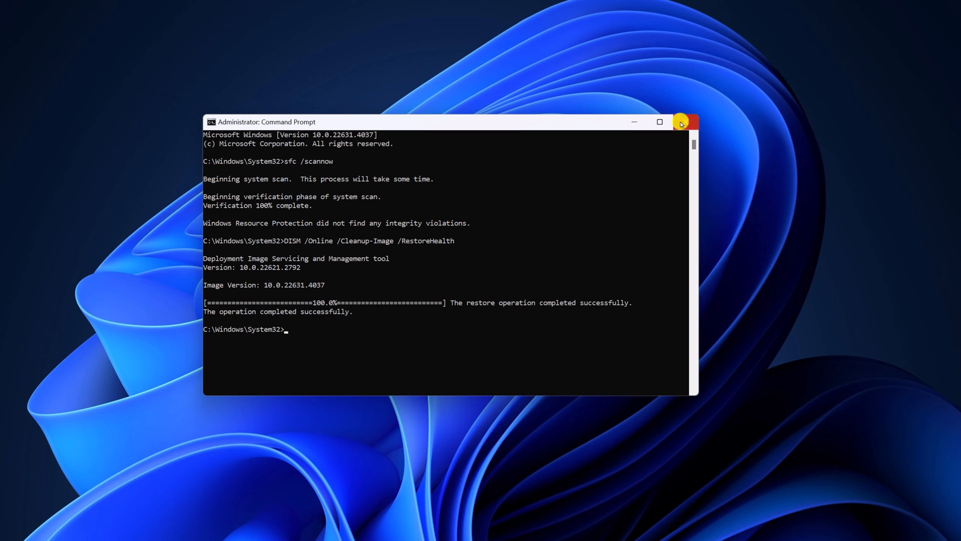
left_click(686, 122)
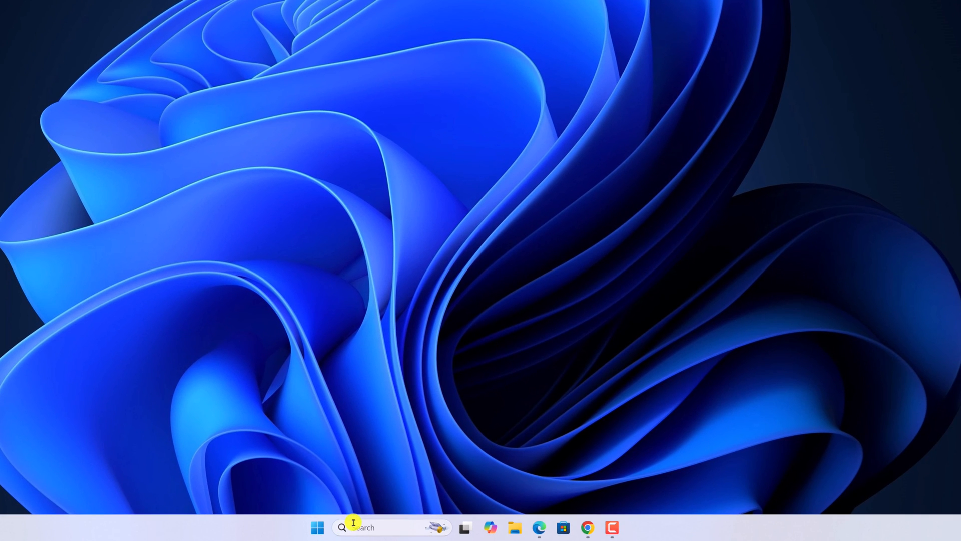
- Search 'settings', go to Windows Update and start Check for updates
type("settings")
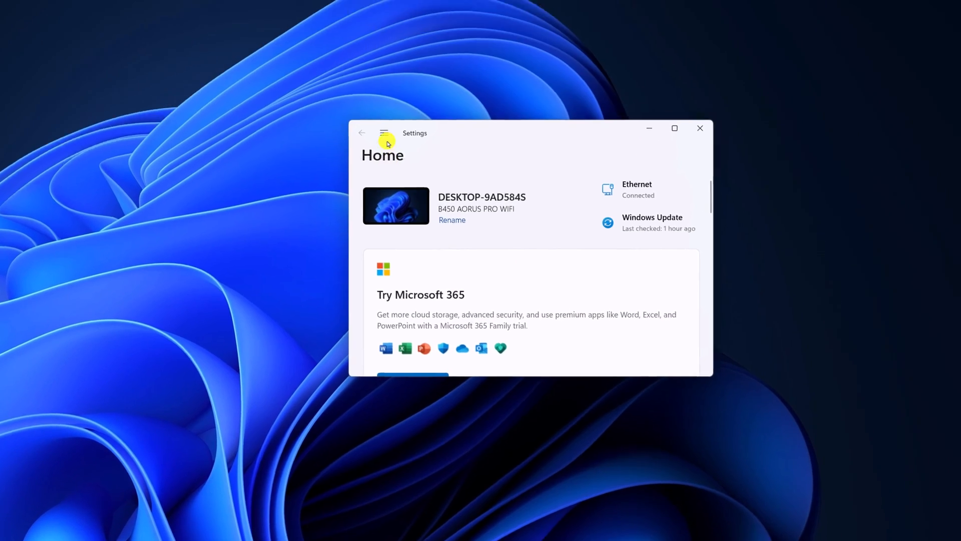
left_click(387, 133)
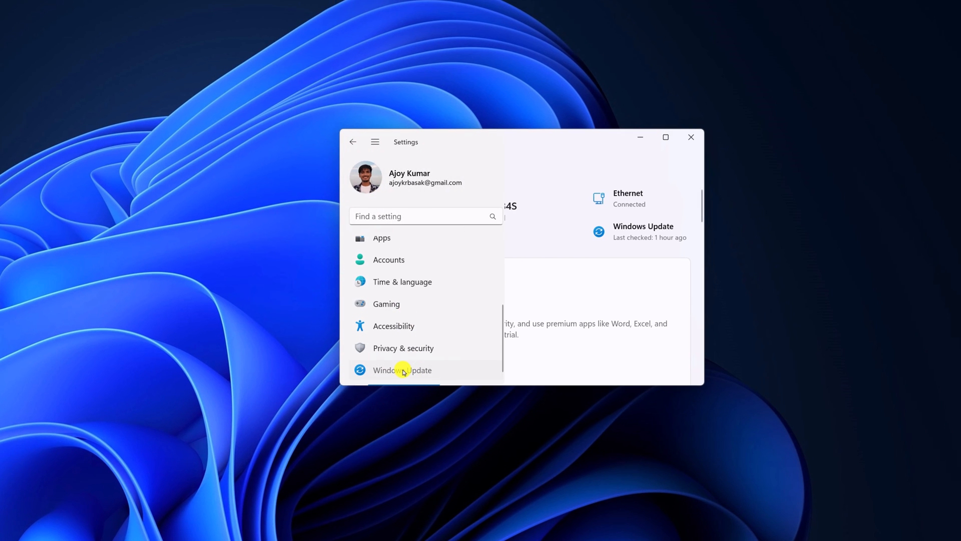
left_click(403, 370)
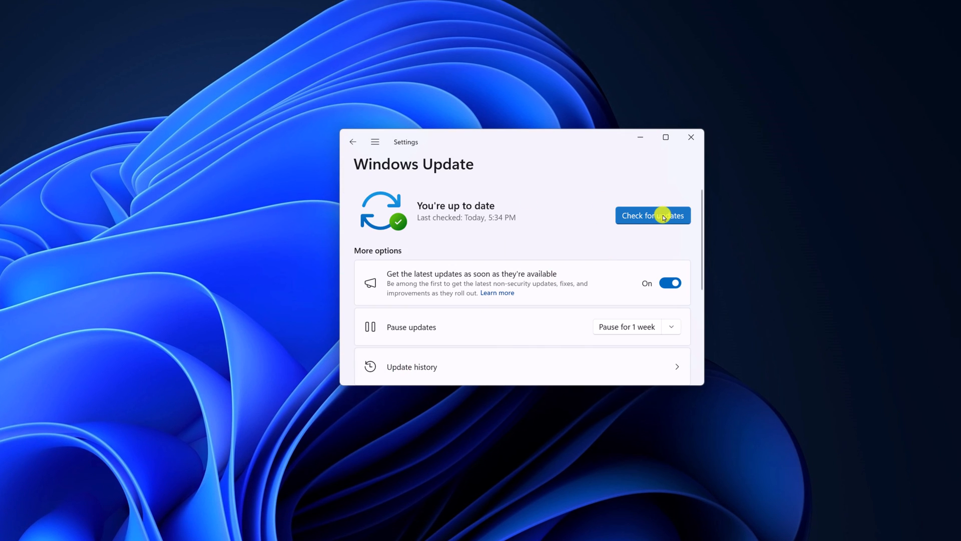
left_click(653, 215)
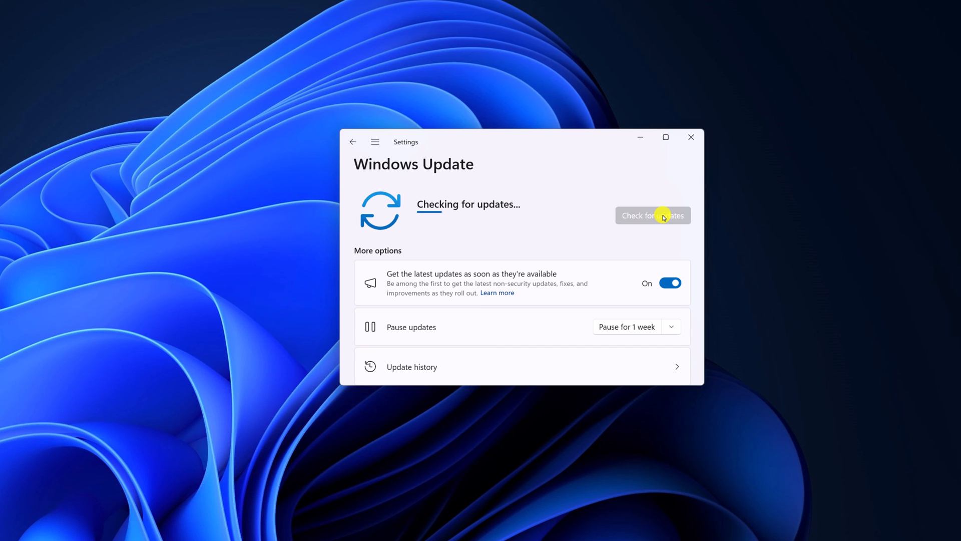
mouse_move(663, 155)
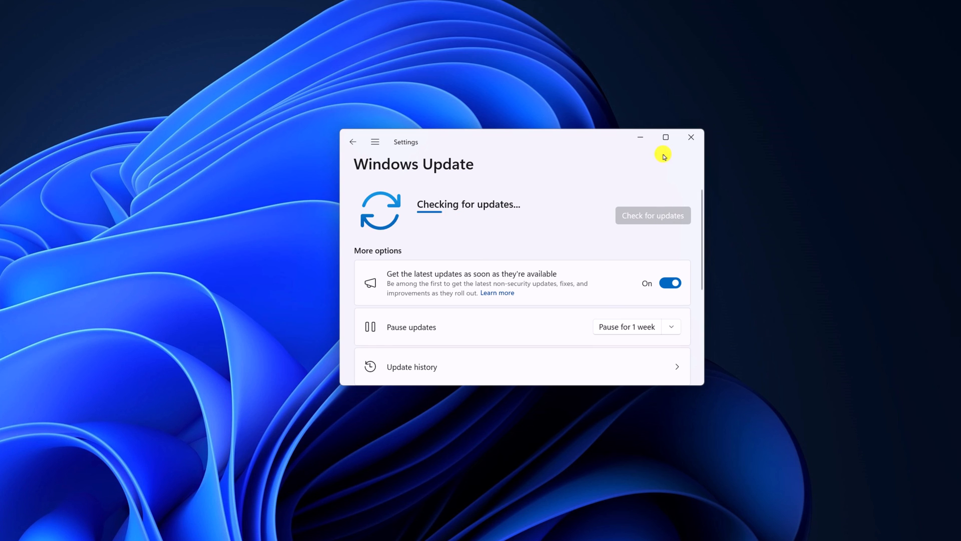
- Close Settings and bring up the Start right-click menu with shut down and restart options
left_click(691, 136)
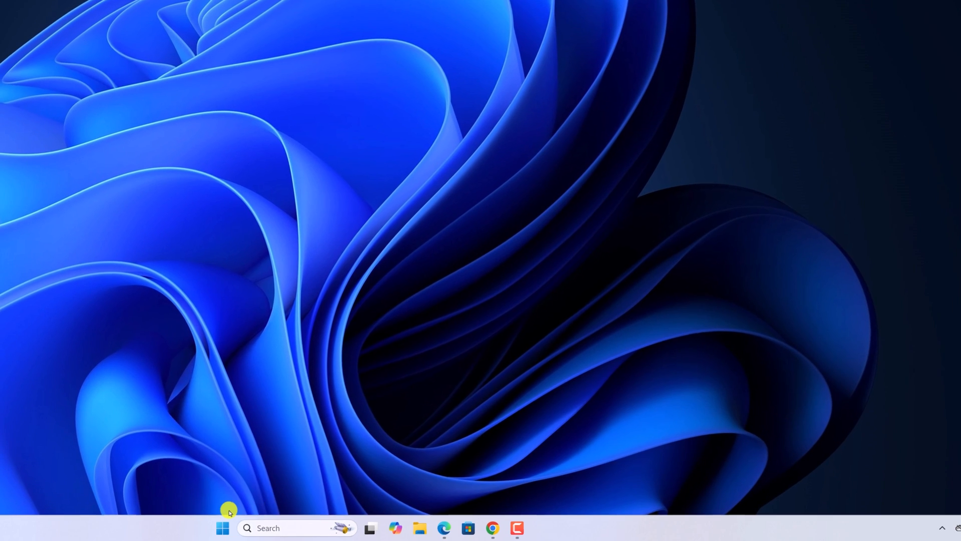
right_click(222, 528)
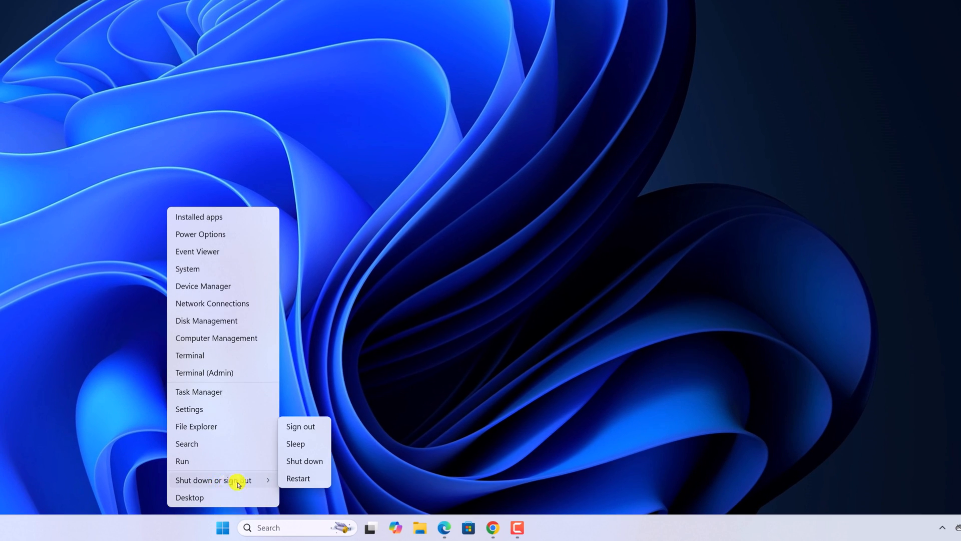
mouse_move(307, 485)
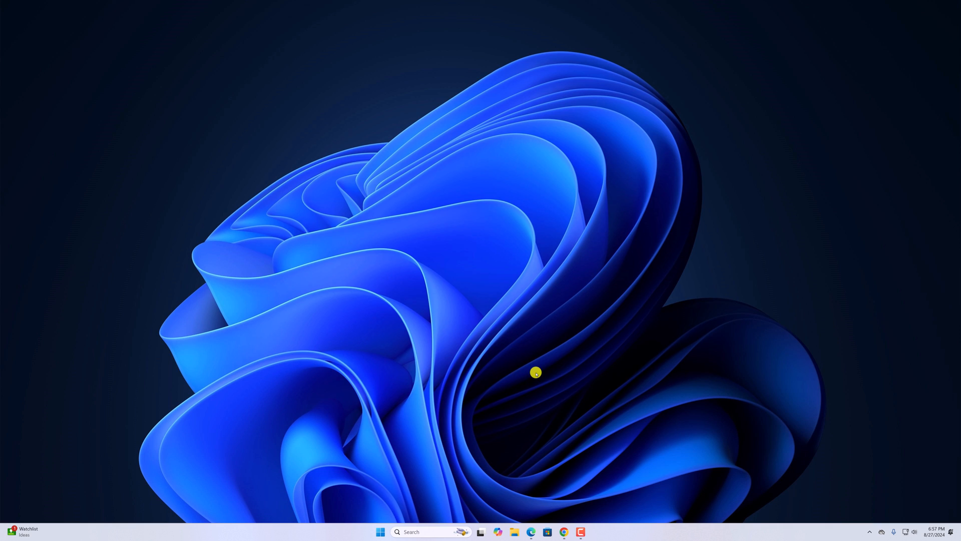
mouse_move(566, 456)
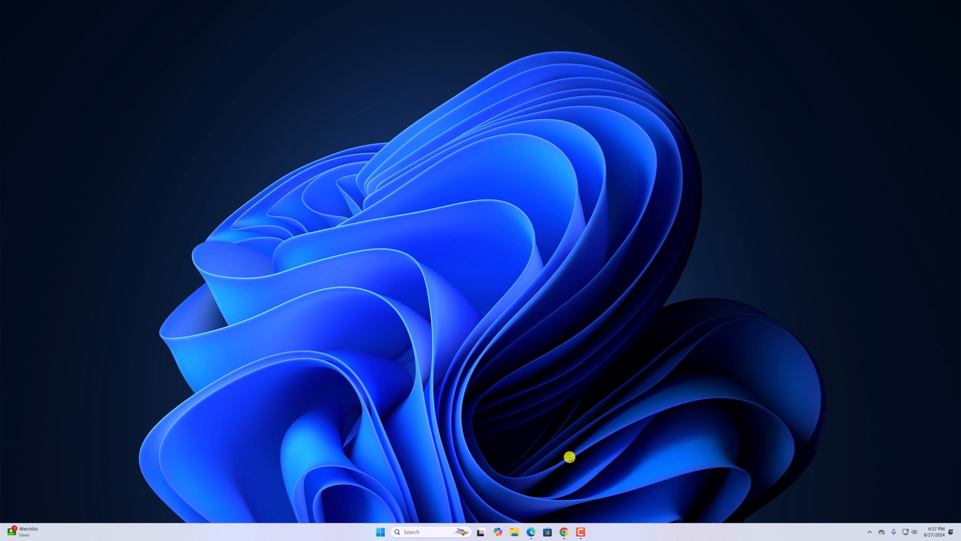